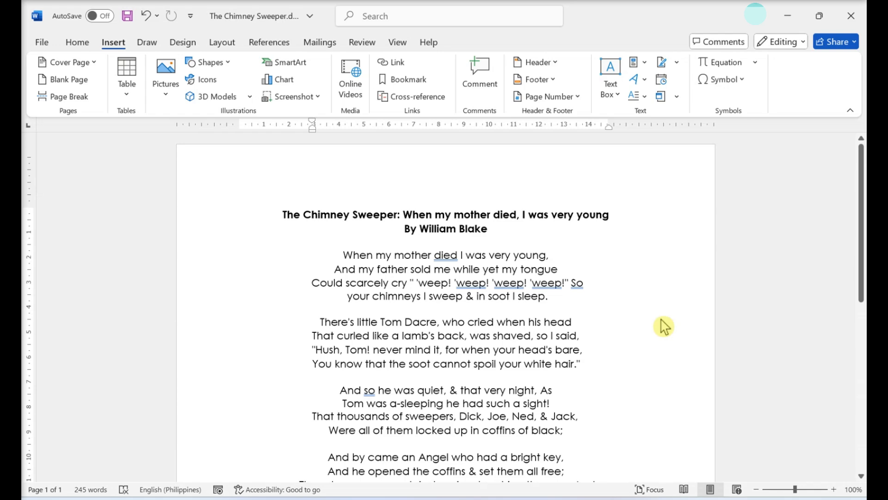
# Step: Enable the Border lines option in AutoFormat As You Type and confirm with OK
pyautogui.click(41, 42)
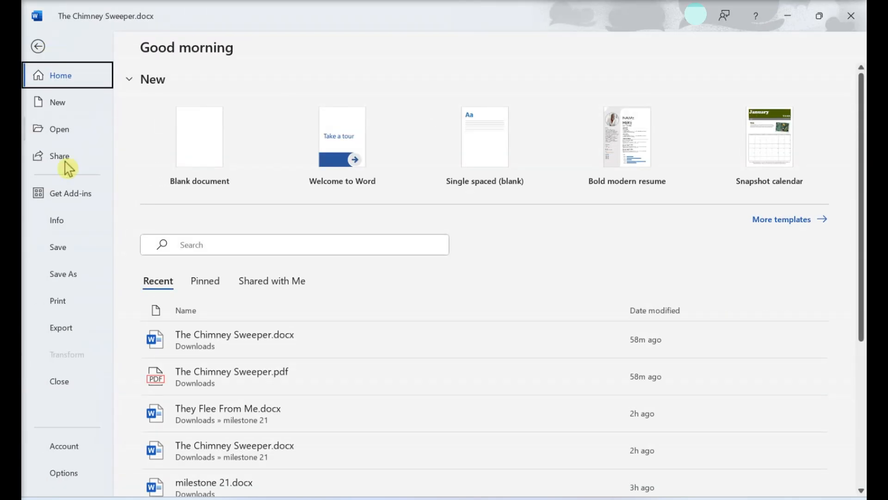
pyautogui.click(63, 472)
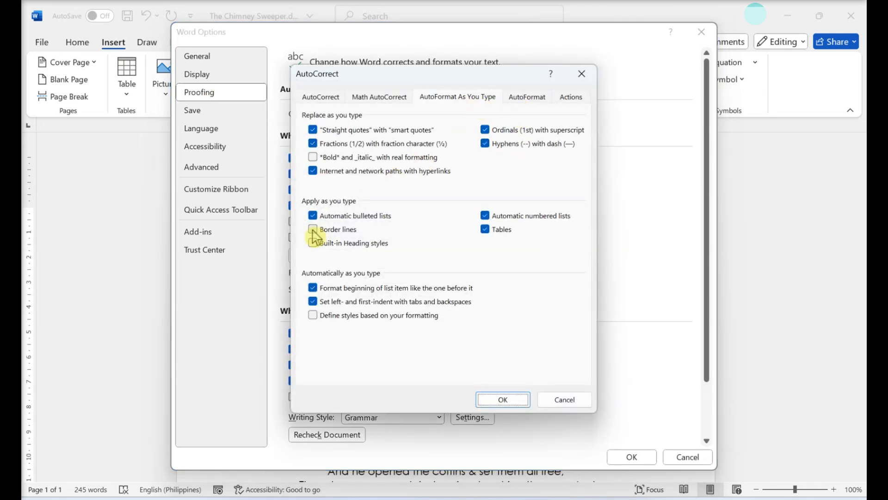
pyautogui.click(312, 229)
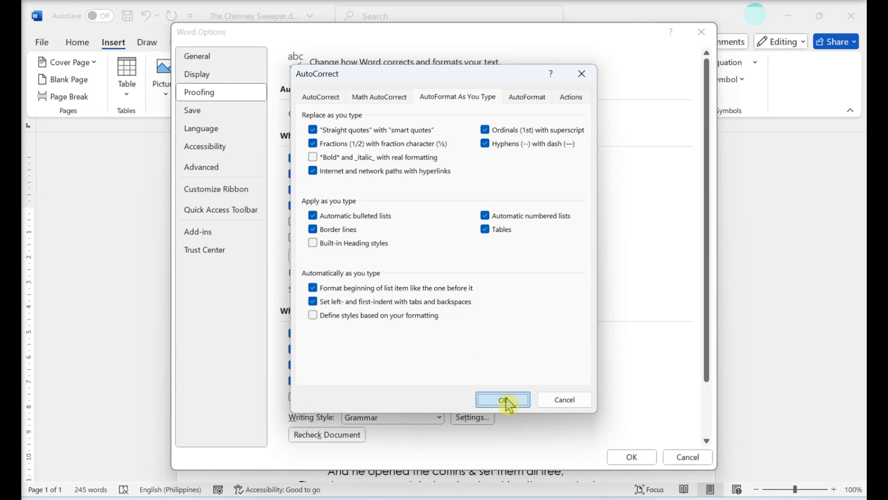
pyautogui.click(501, 400)
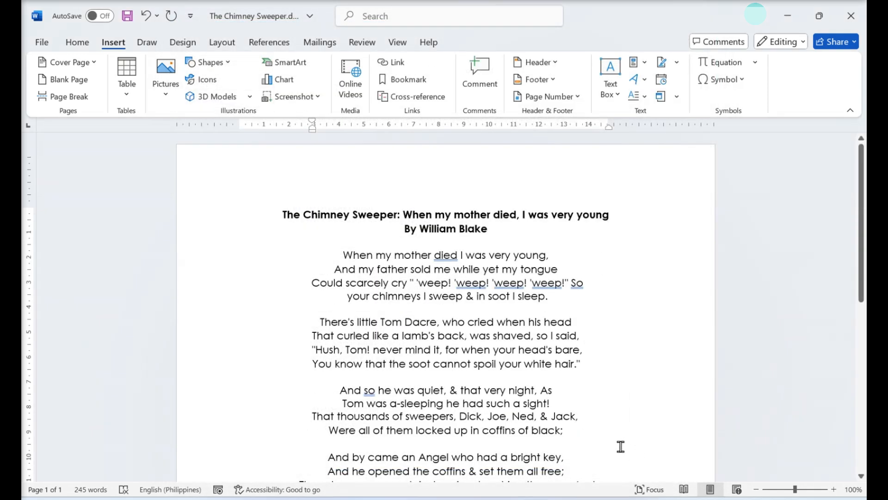
pyautogui.moveTo(525, 383)
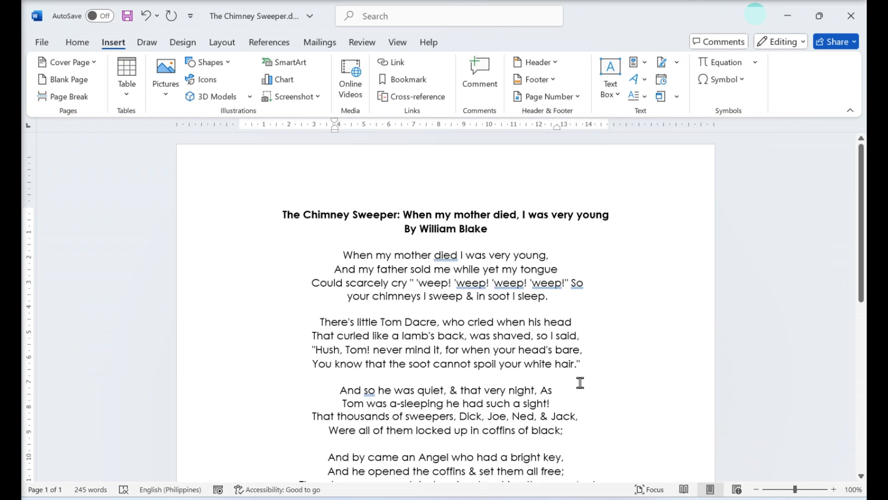
pyautogui.click(339, 390)
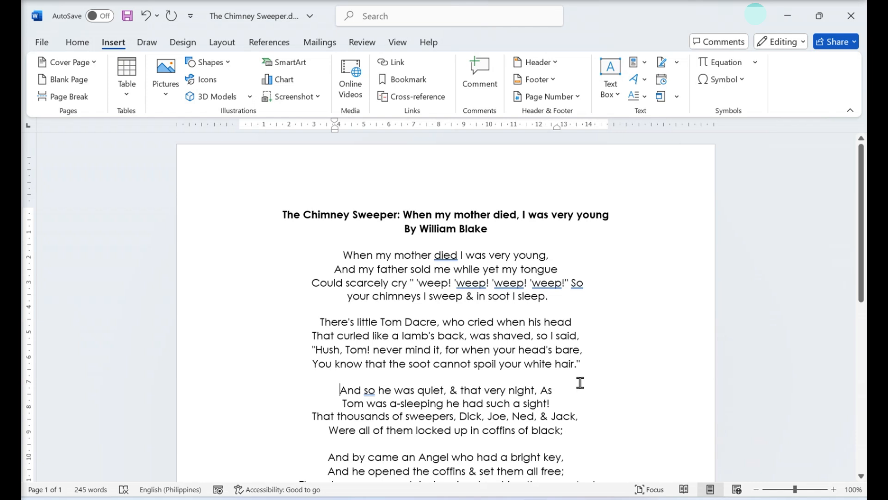